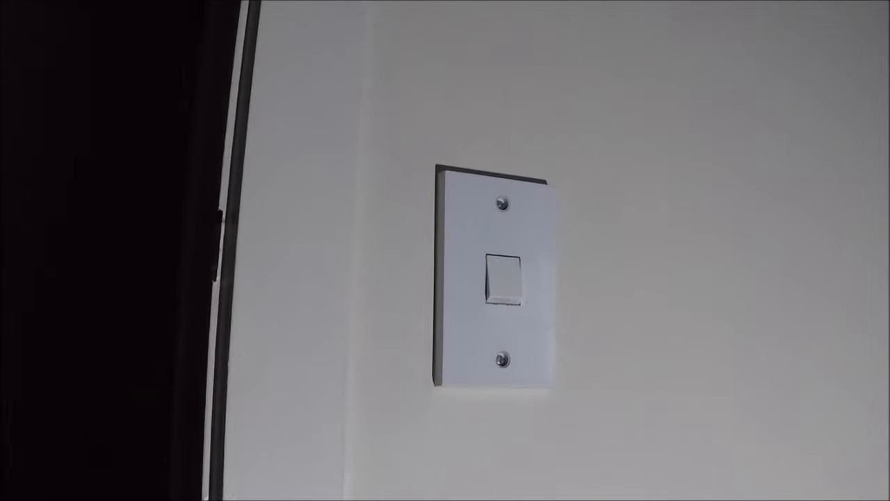
pyautogui.click(504, 280)
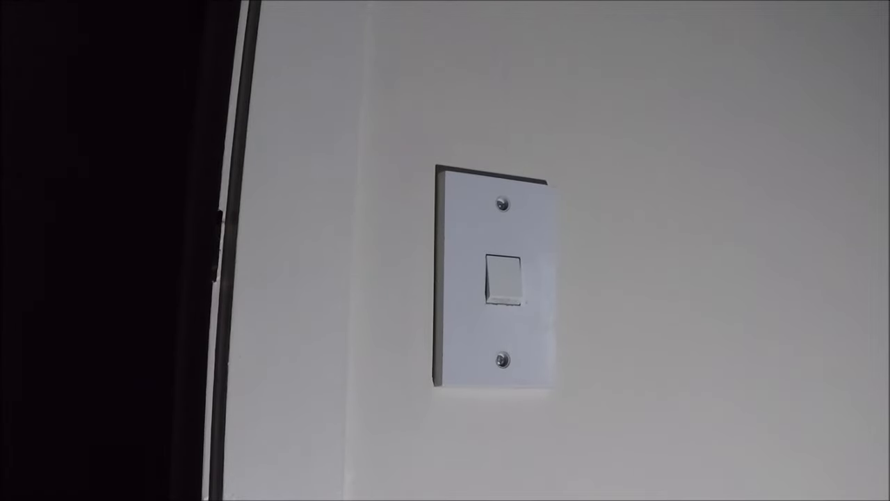